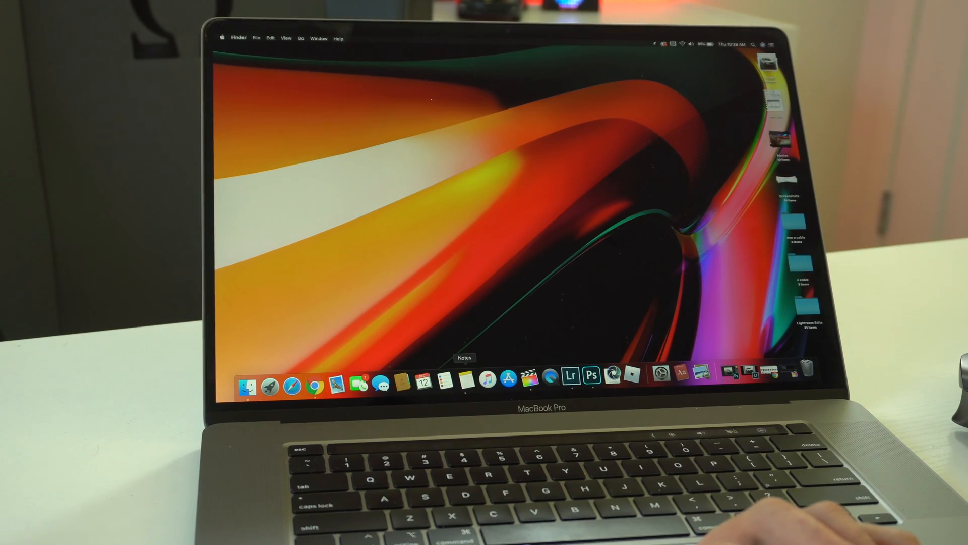
Step: Create Test Note in Notes and insert a photo taken with the iPhone camera
click(464, 381)
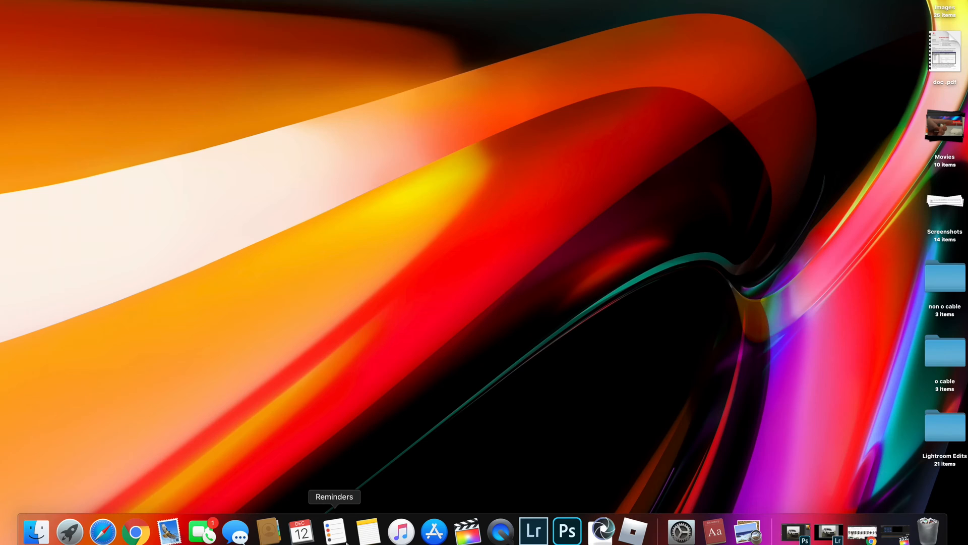
click(368, 533)
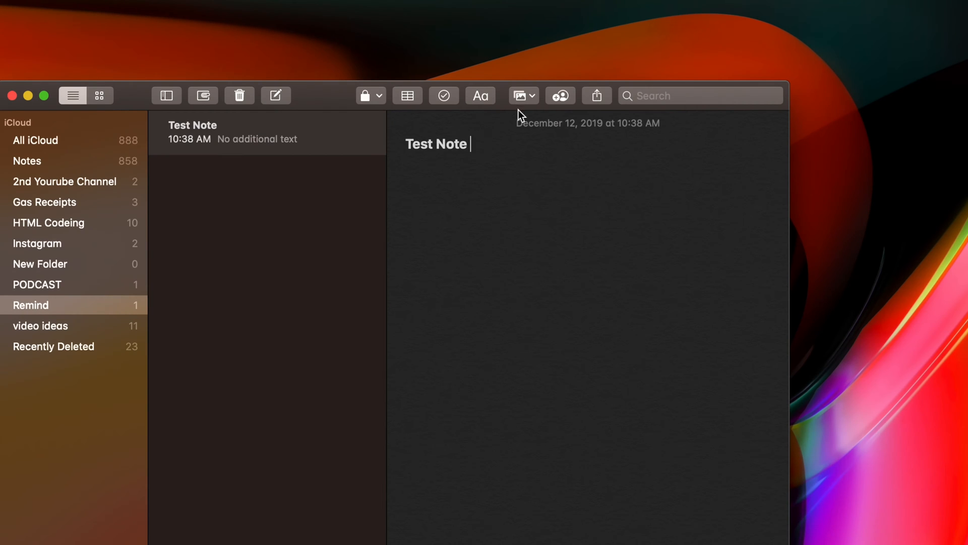
click(522, 95)
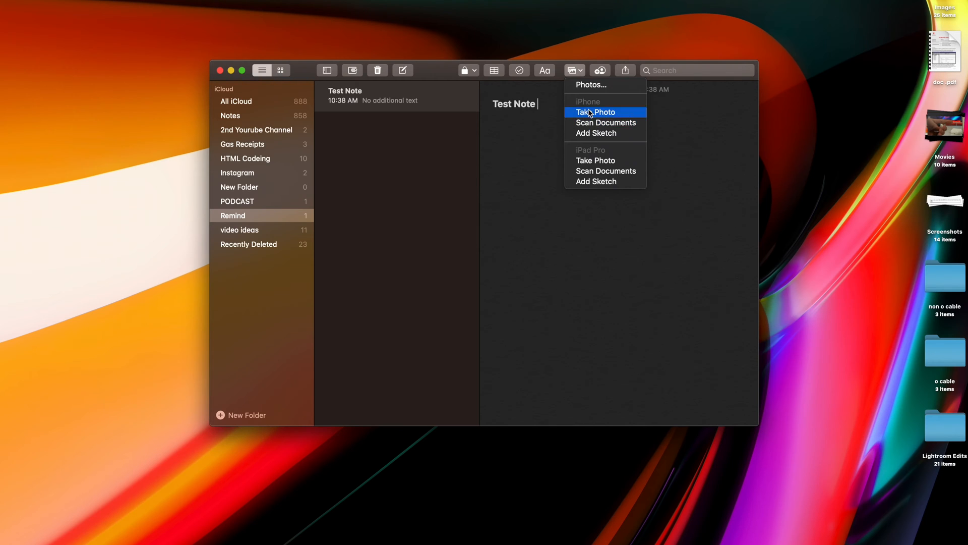
mouse_move(595, 135)
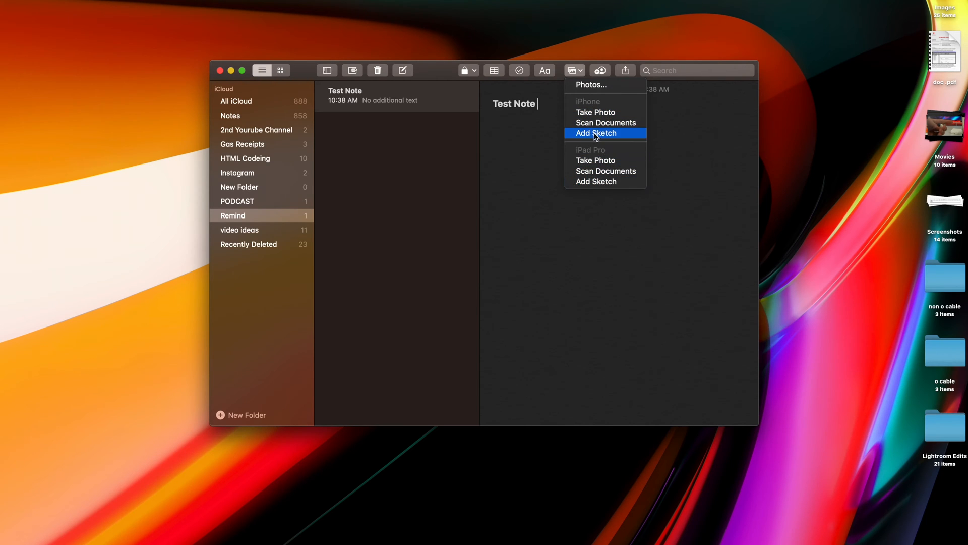
mouse_move(597, 125)
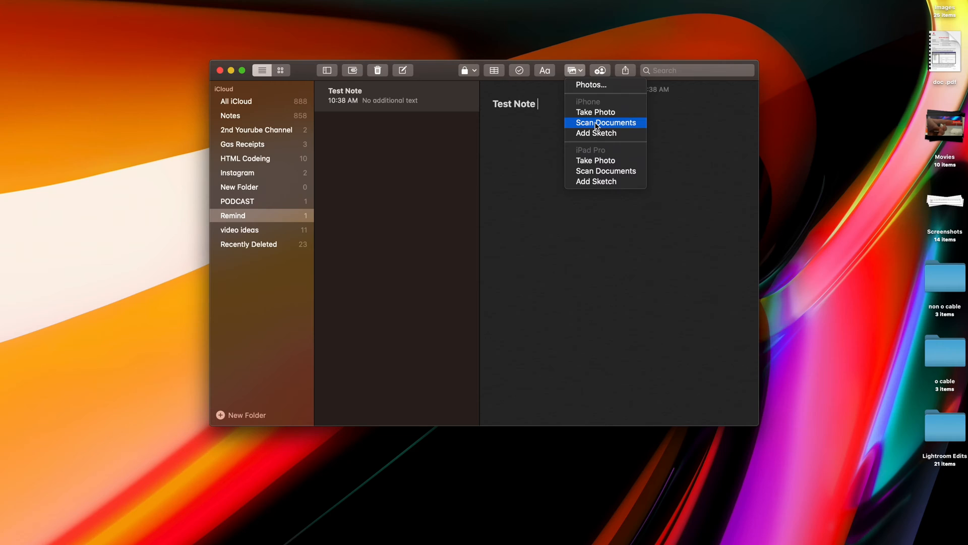
click(605, 122)
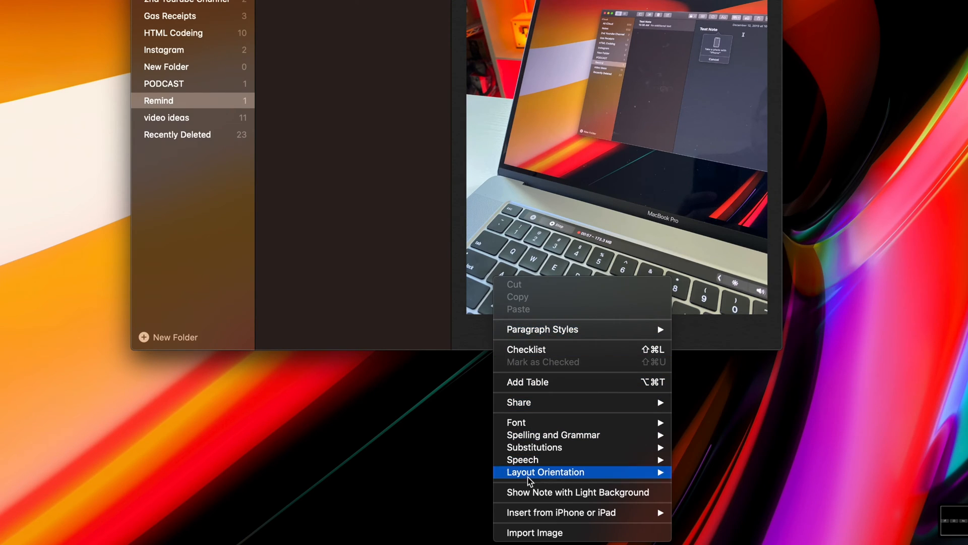
mouse_move(578, 512)
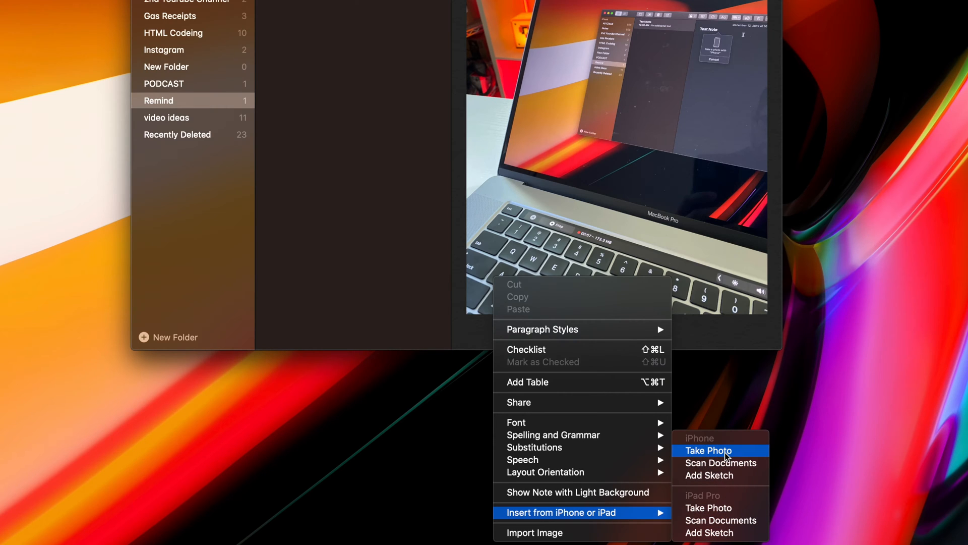
click(708, 450)
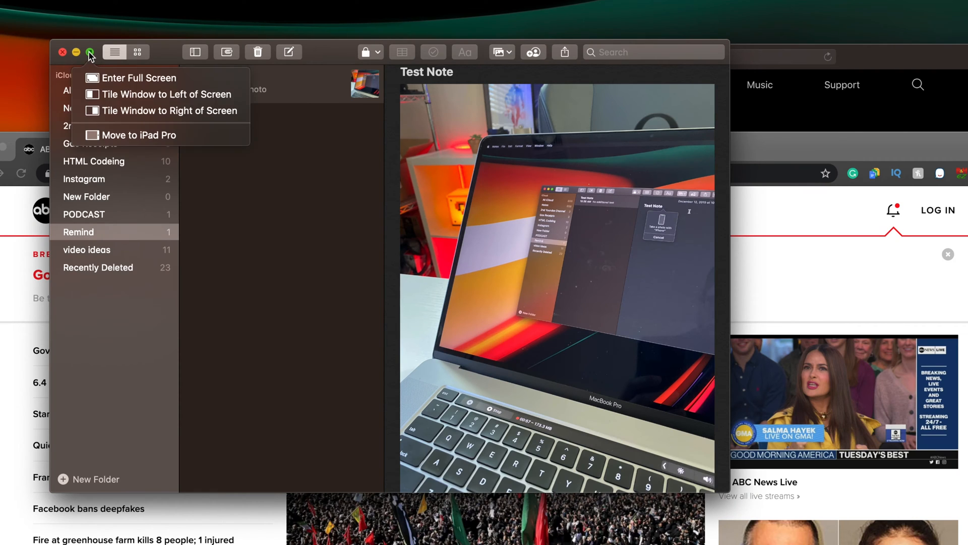
Step: Tile the Notes window to the left half of the screen beside the news site in Chrome
click(166, 95)
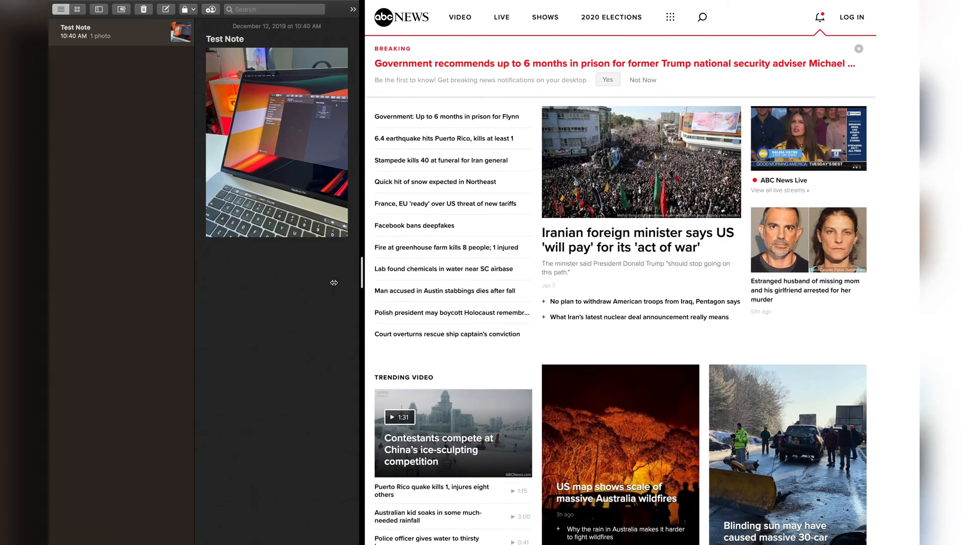
scroll(down, 3)
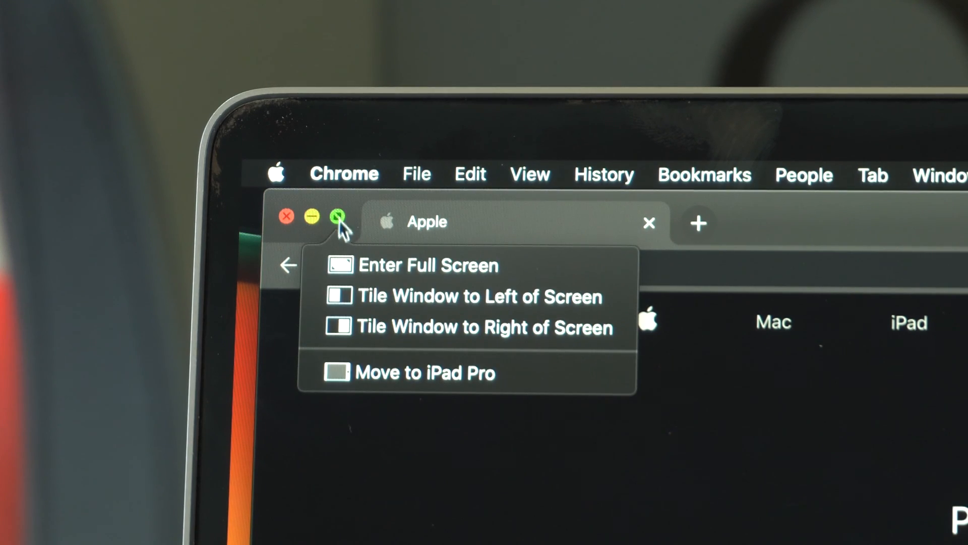
mouse_move(374, 382)
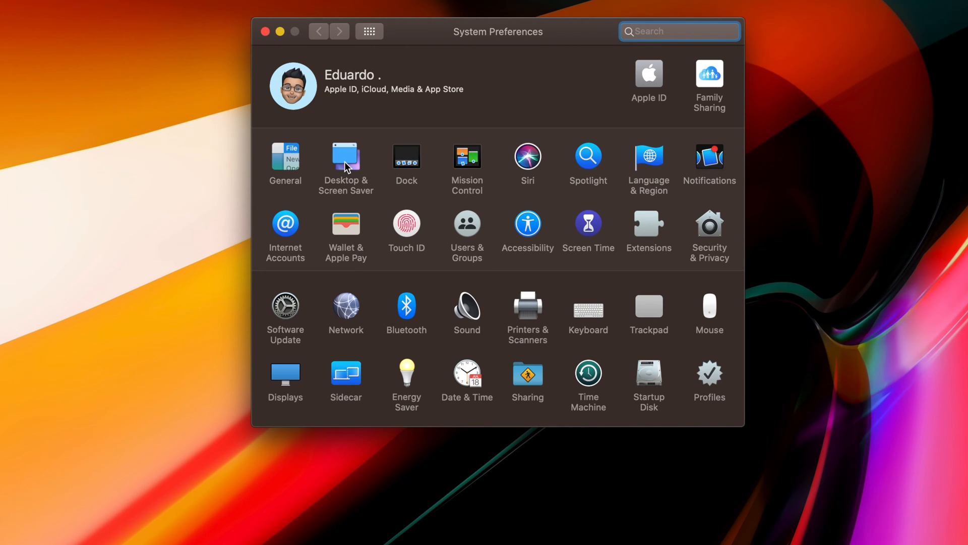
Step: In Desktop & Screen Saver, give the Drift screen saver the Desktop colour and confirm
click(345, 155)
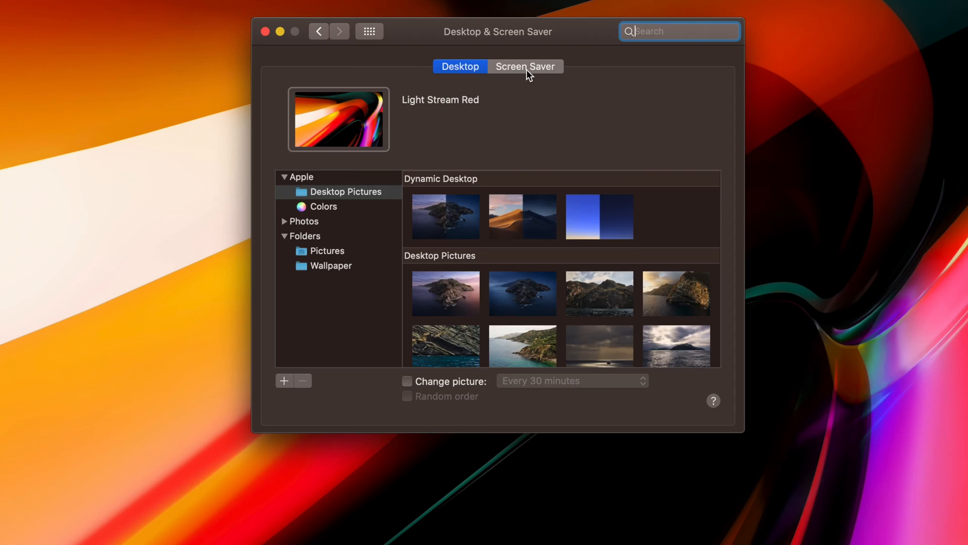
click(525, 66)
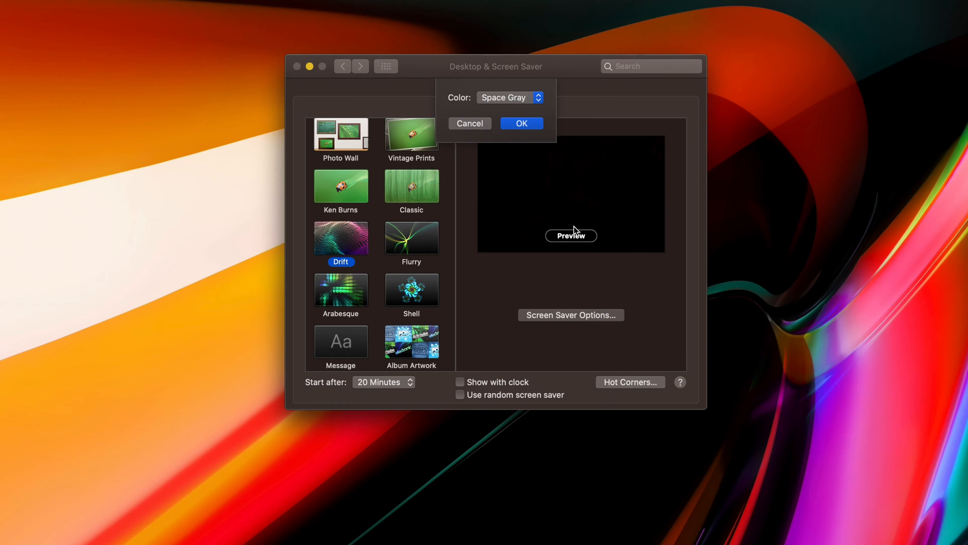
click(509, 97)
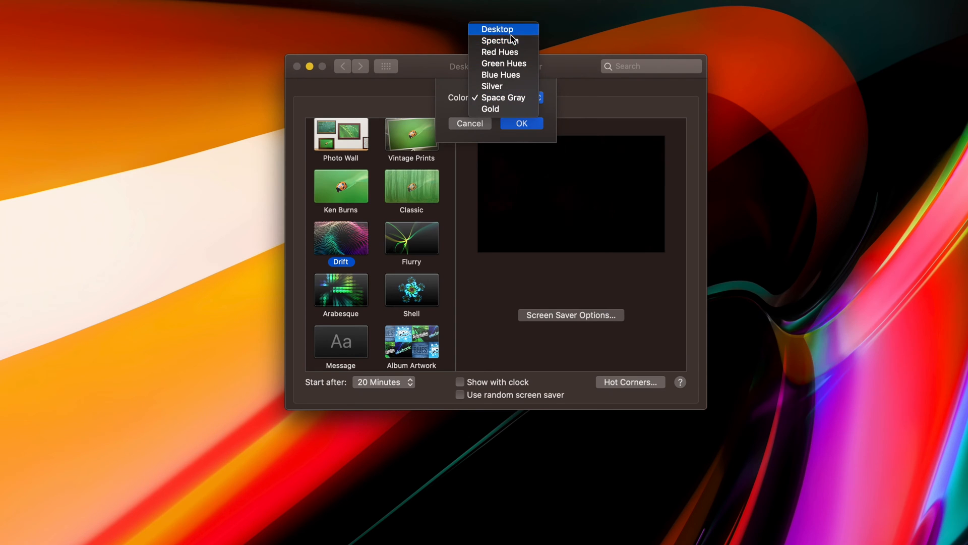
click(500, 28)
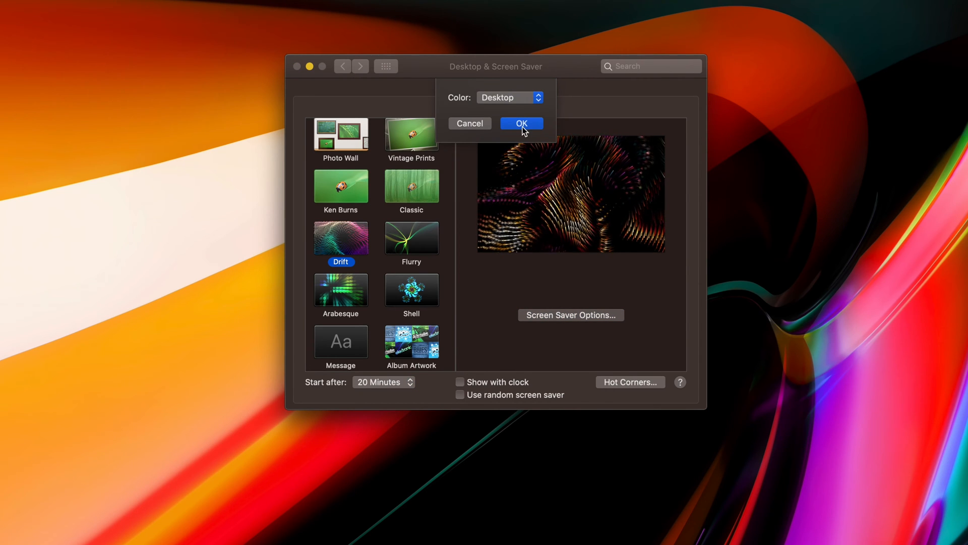
click(537, 97)
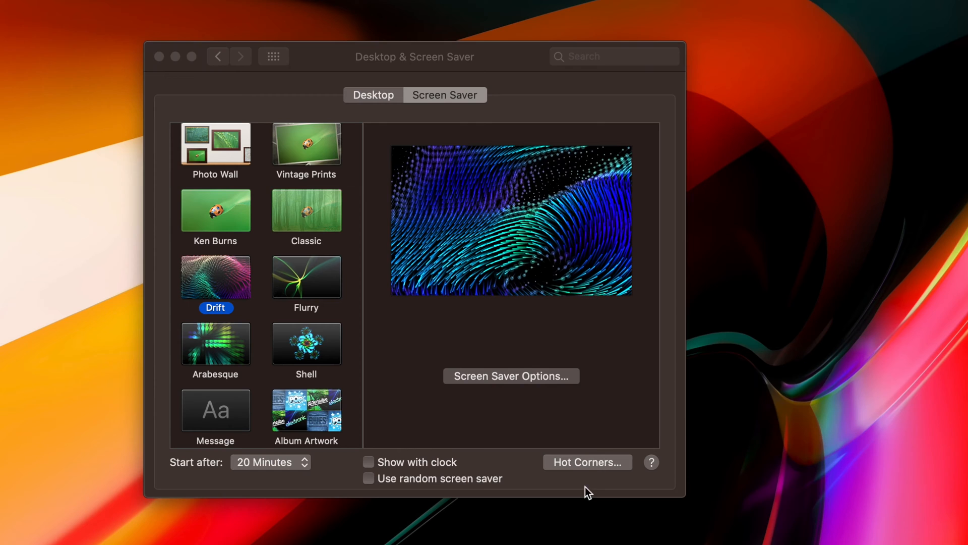
Step: Assign the top-left hot corner to Start Screen Saver and confirm
click(587, 462)
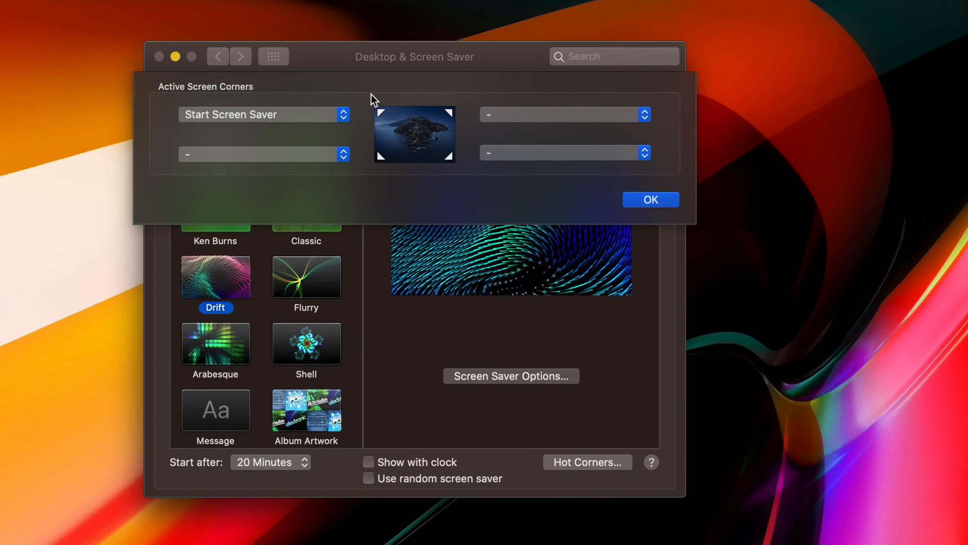
click(263, 114)
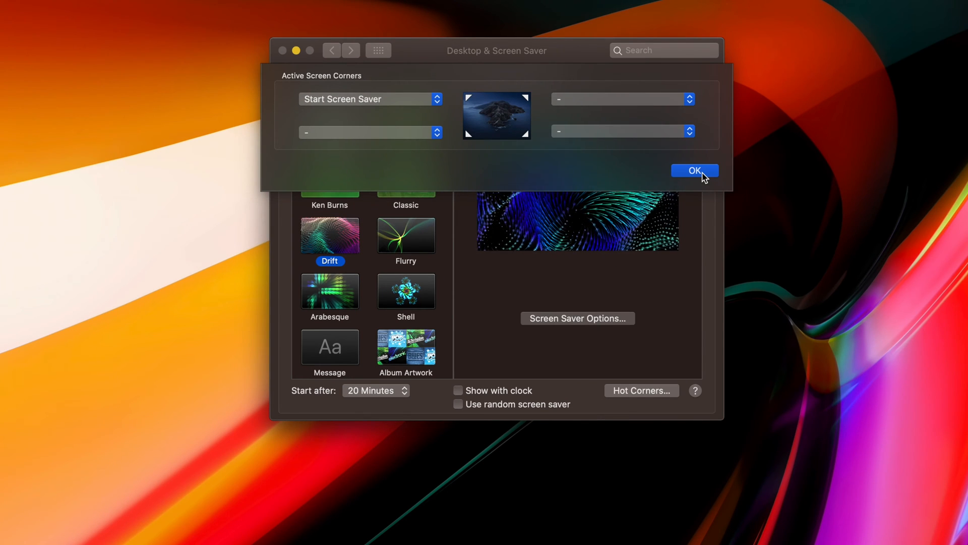
click(695, 170)
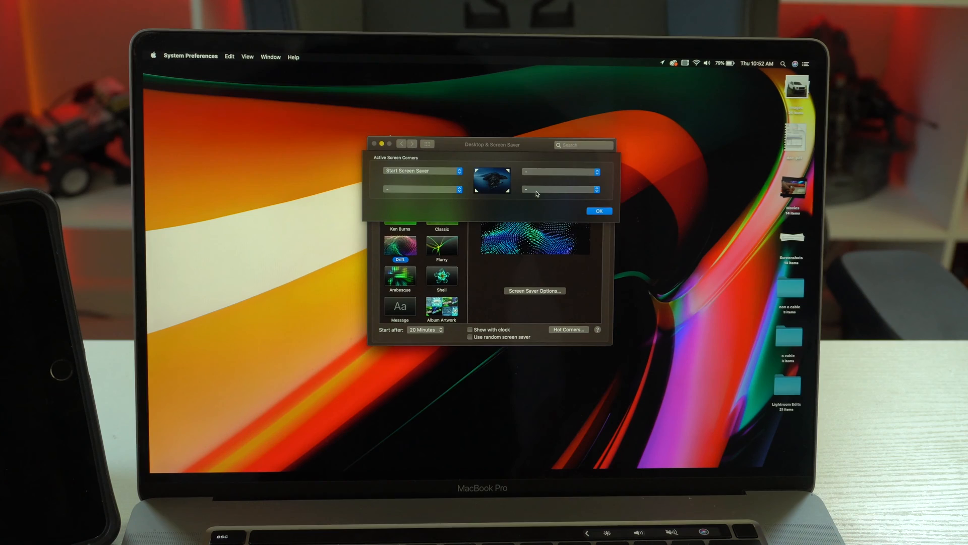
click(561, 190)
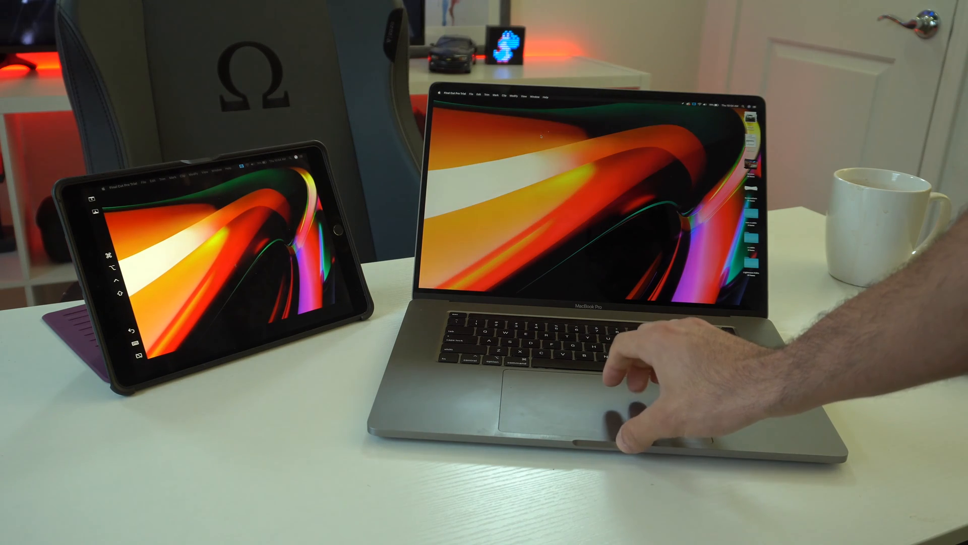
Step: Extend the Mac desktop to the iPad via Sidecar and return to the empty Finder desktop
click(549, 108)
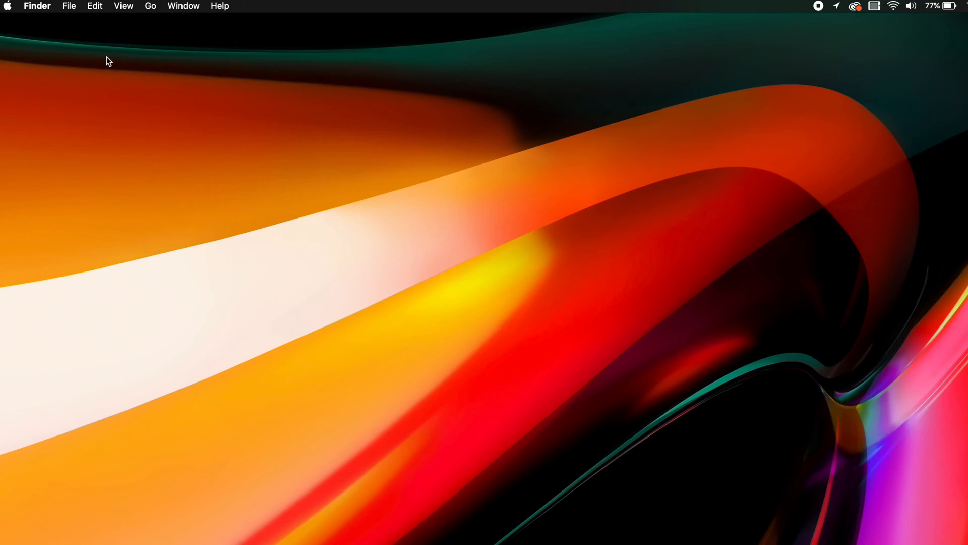
Step: From the Apple menu reach System Preferences and toggle the Displays mirroring checkbox off and on
click(10, 5)
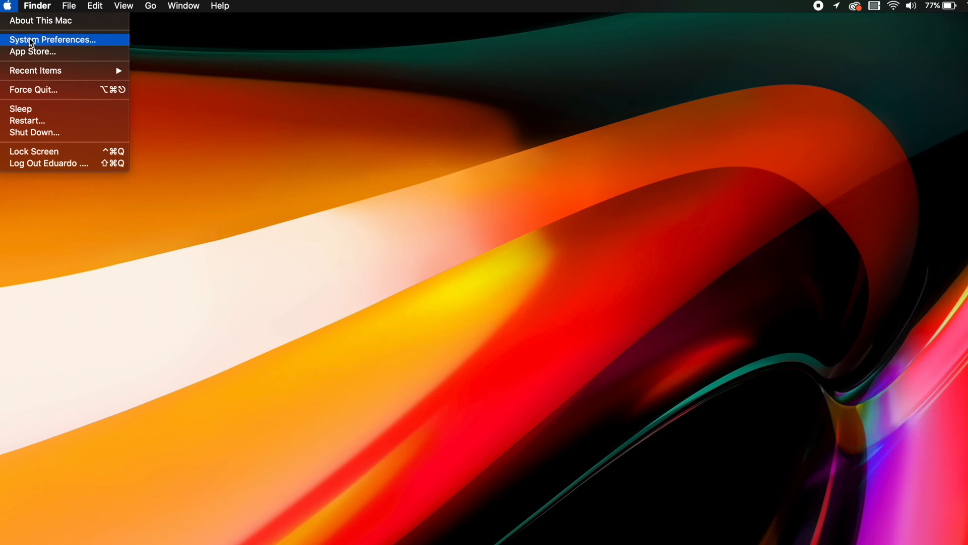
click(55, 39)
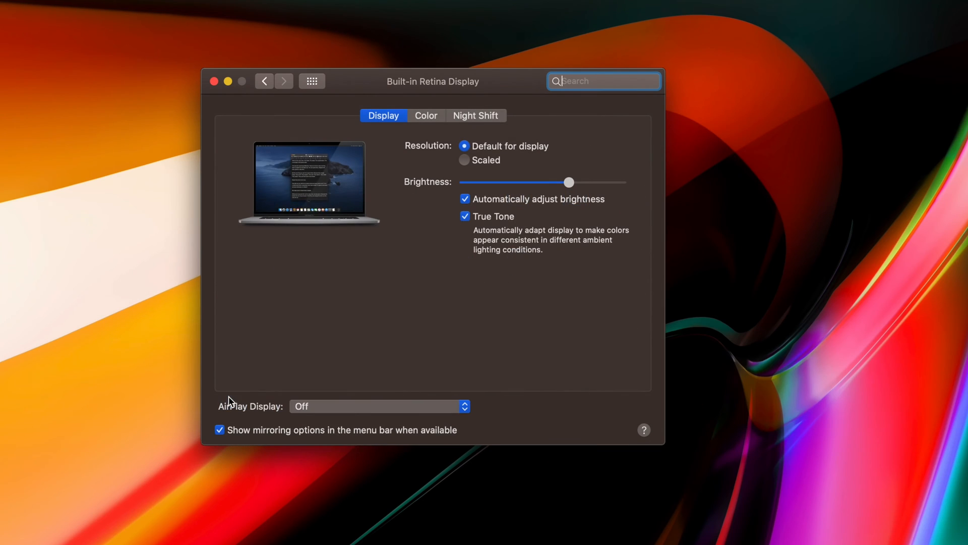
click(220, 429)
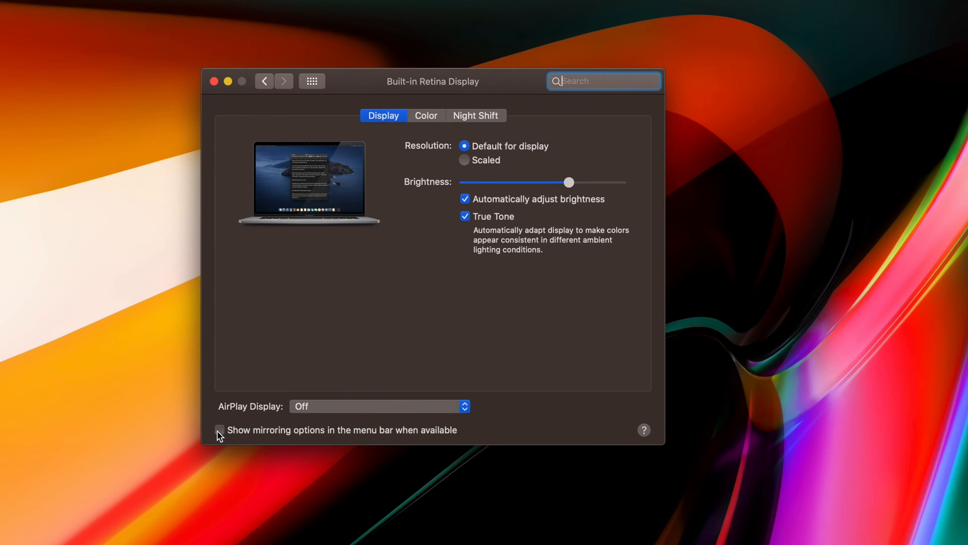
click(220, 430)
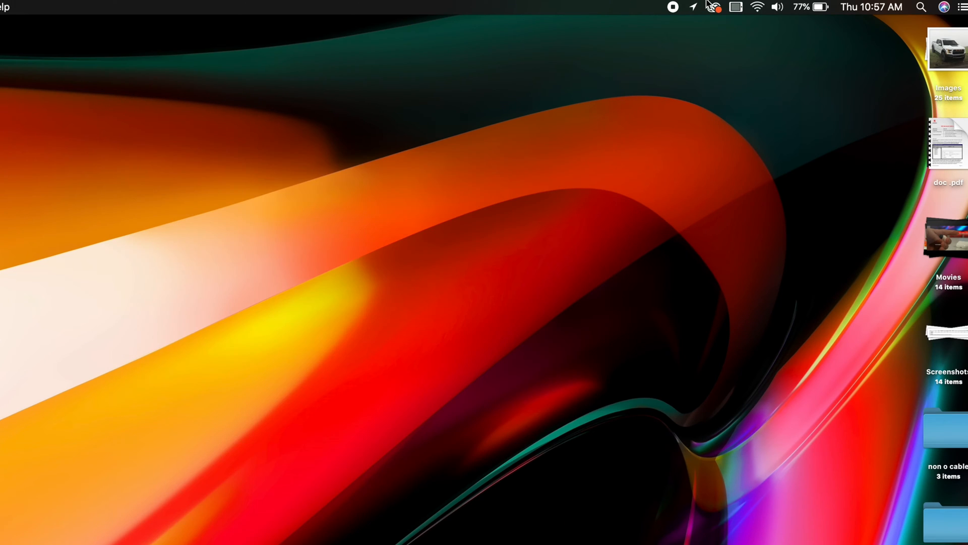
mouse_move(767, 83)
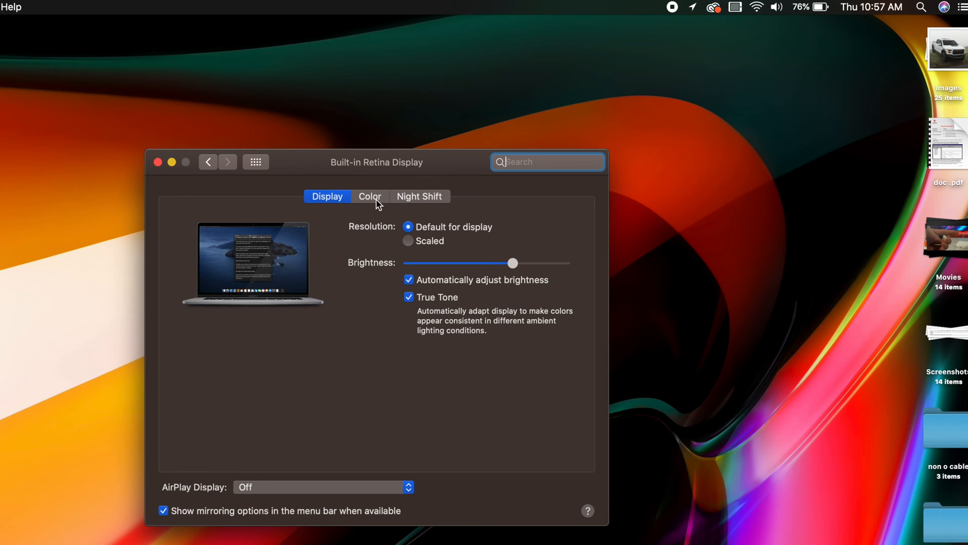
Step: View the Color display profiles, then return to the Sidecar settings pane
click(369, 196)
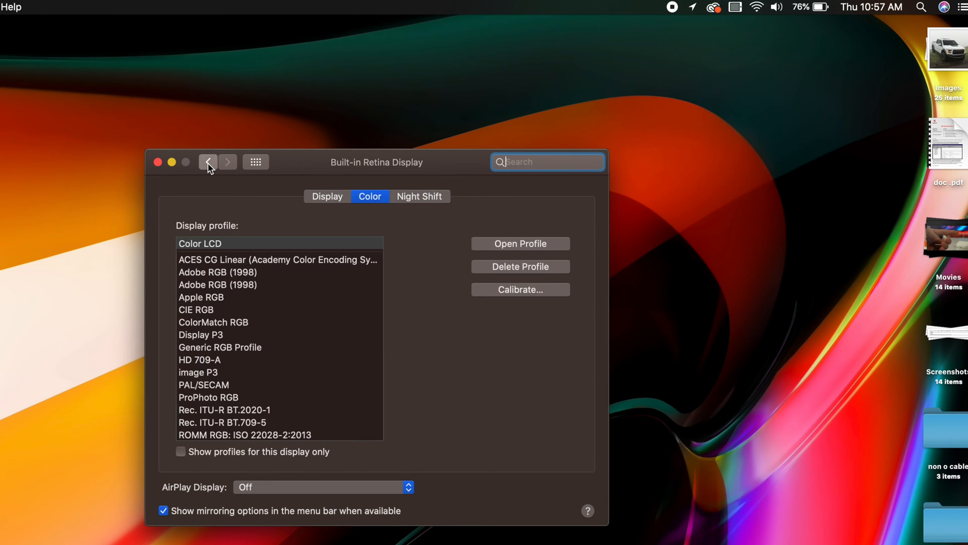
click(208, 162)
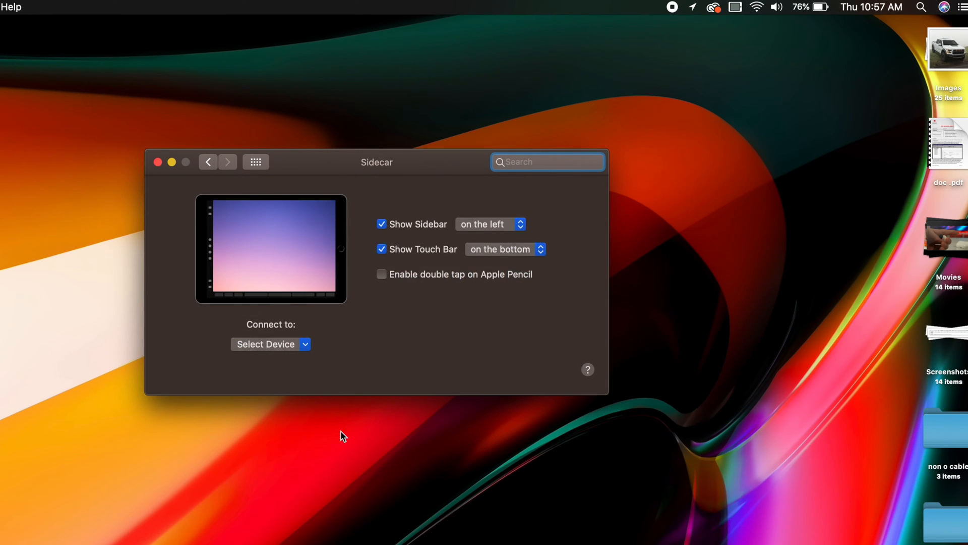
mouse_move(464, 244)
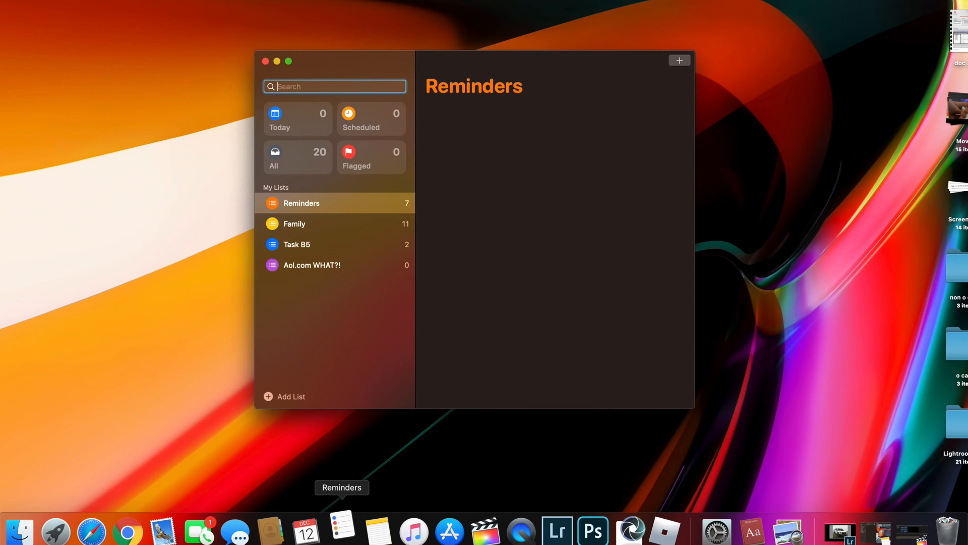
Step: Add a 'Buy a fridge' reminder set to alert at the suggested Dublin Blvd address
click(301, 202)
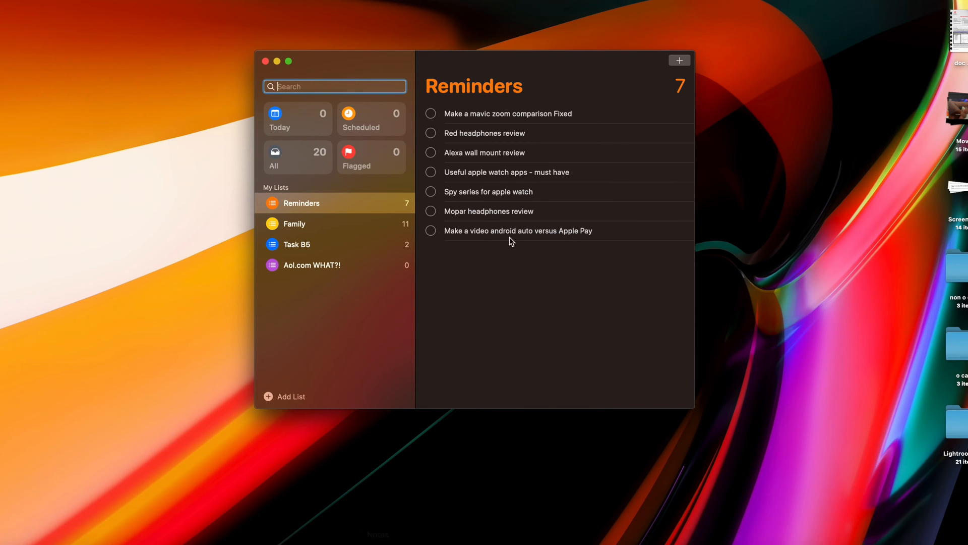
click(679, 60)
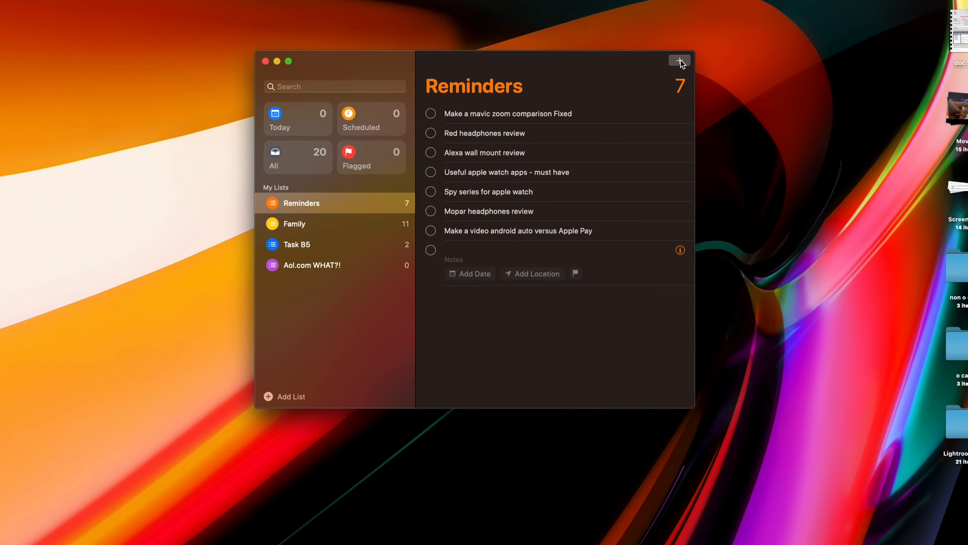
click(680, 61)
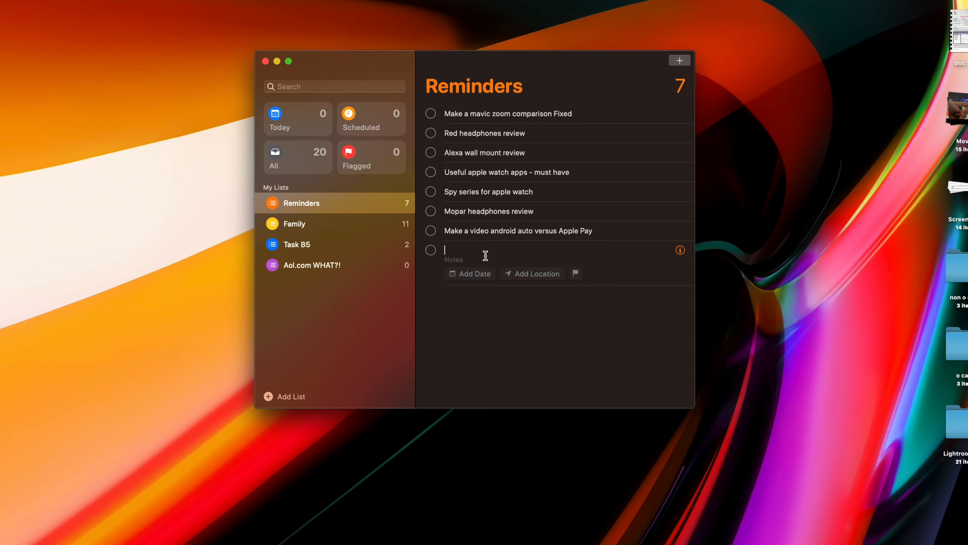
text(Buy s)
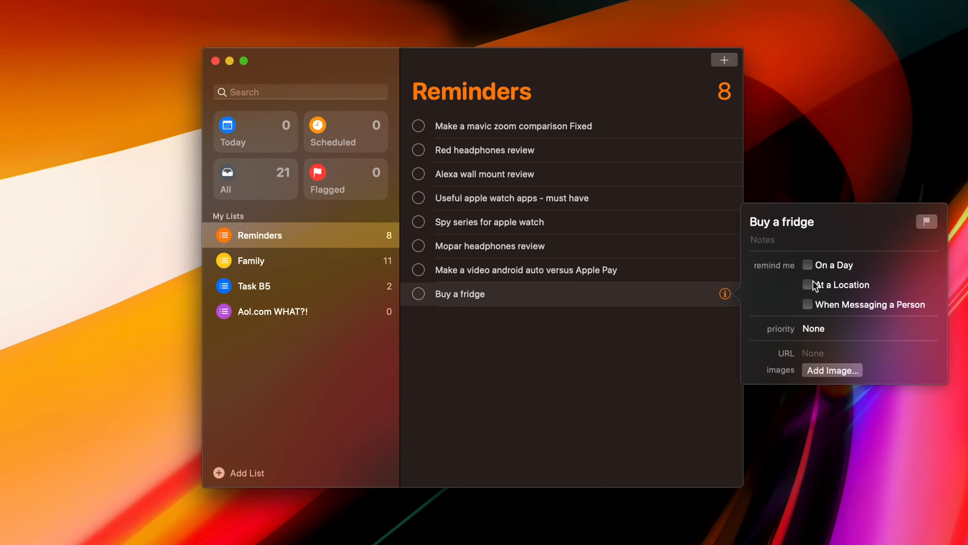
click(806, 285)
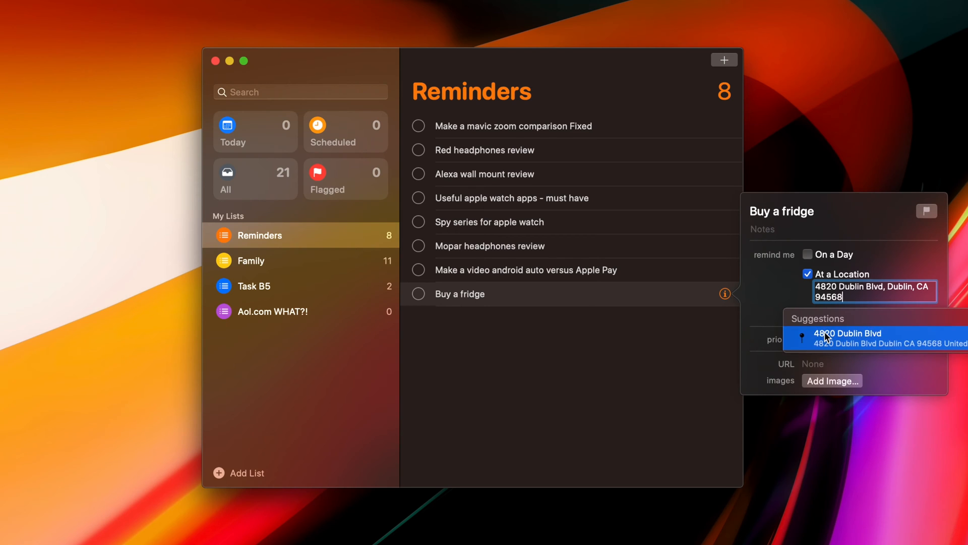
click(848, 337)
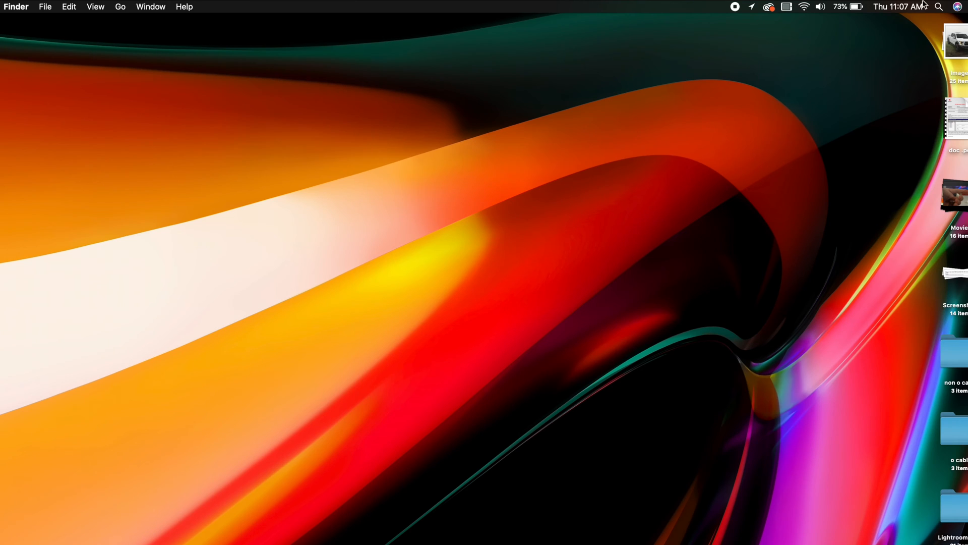
Step: Use Spotlight to calculate 25/5/2*6 as 15 and convert 25 pesos to 1.32 US dollars
text(25/5/2)
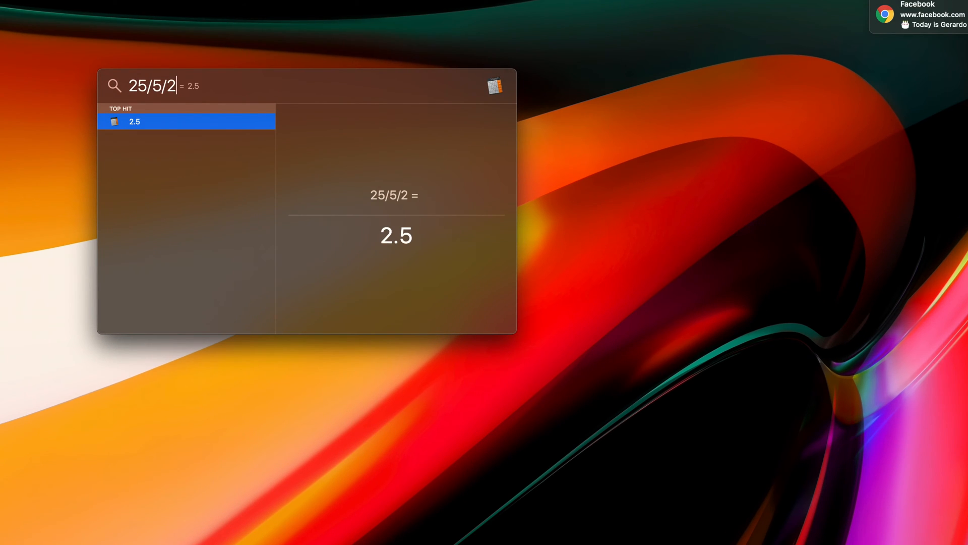
text(*6)
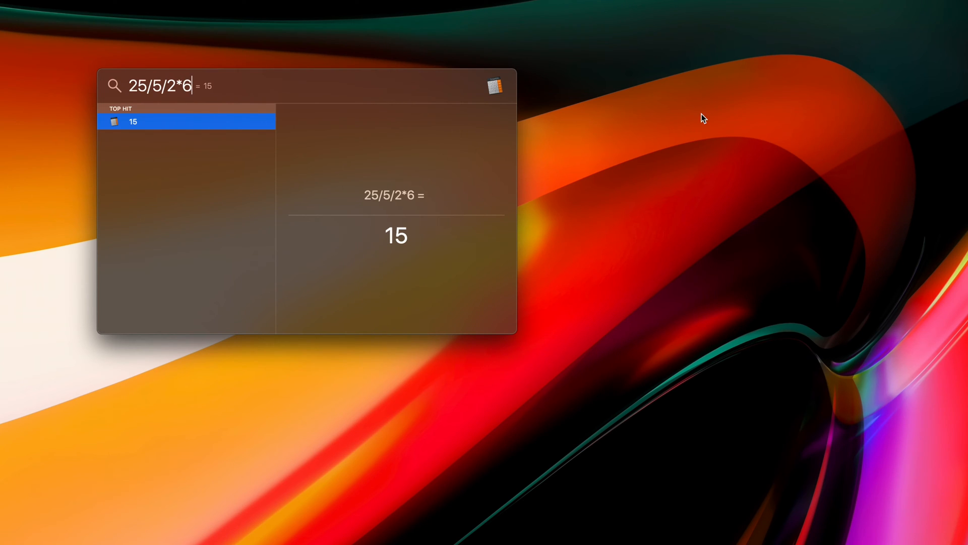
text(25 PES)
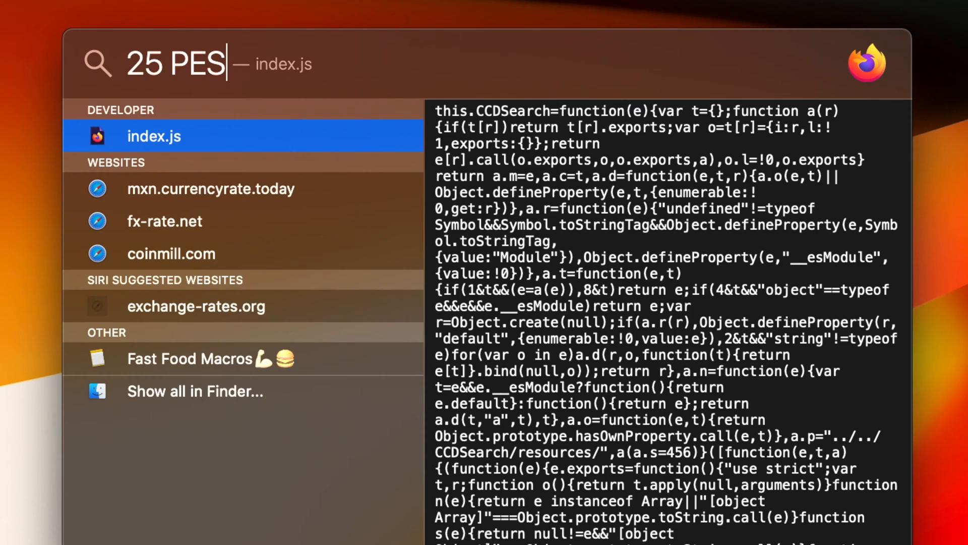
text(O)
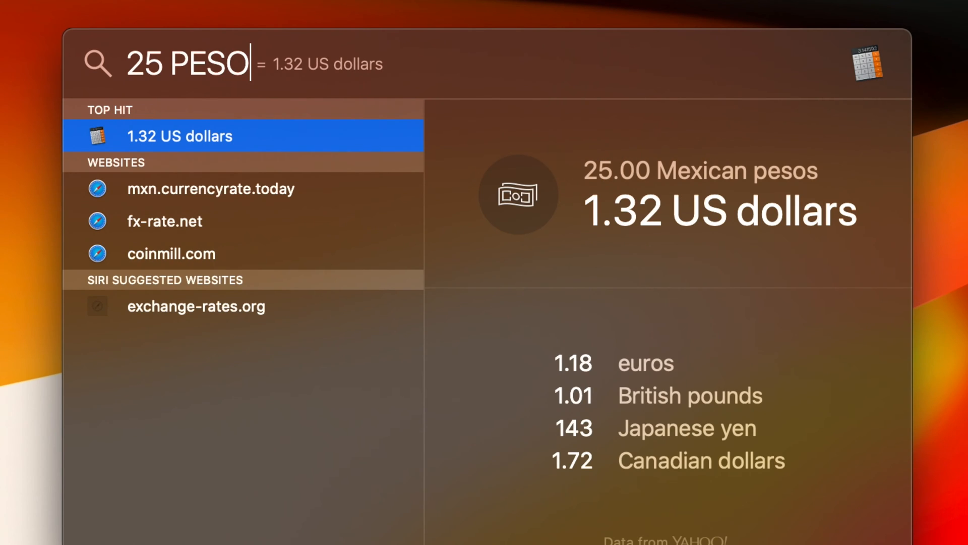